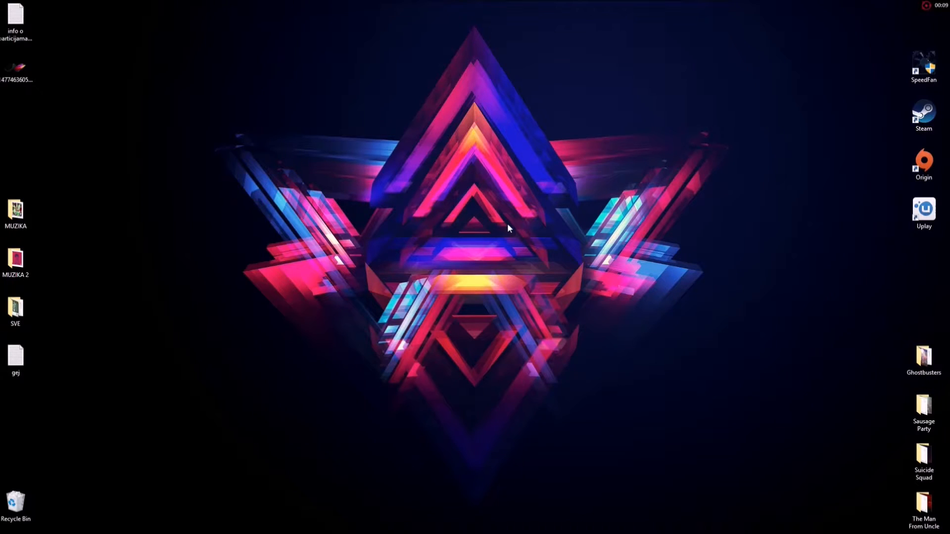
pyautogui.moveTo(483, 205)
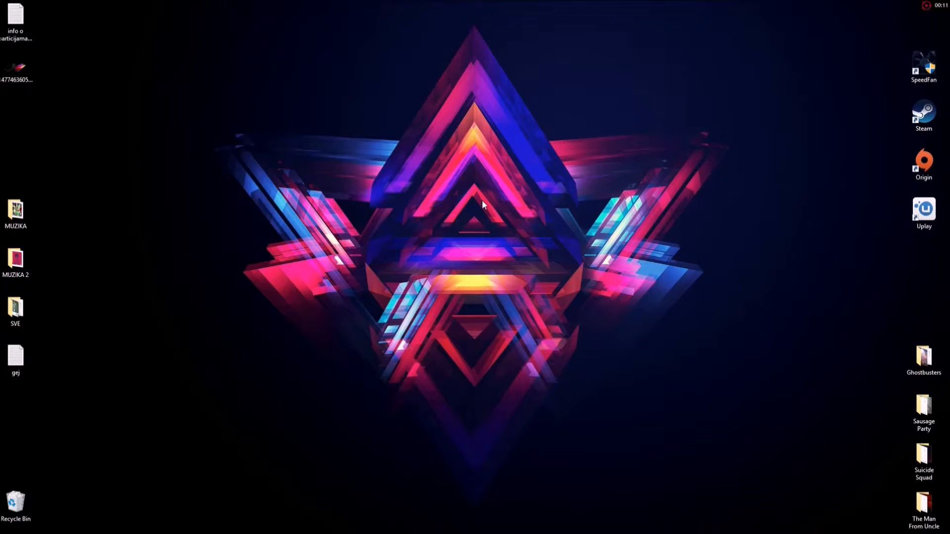
pyautogui.moveTo(434, 216)
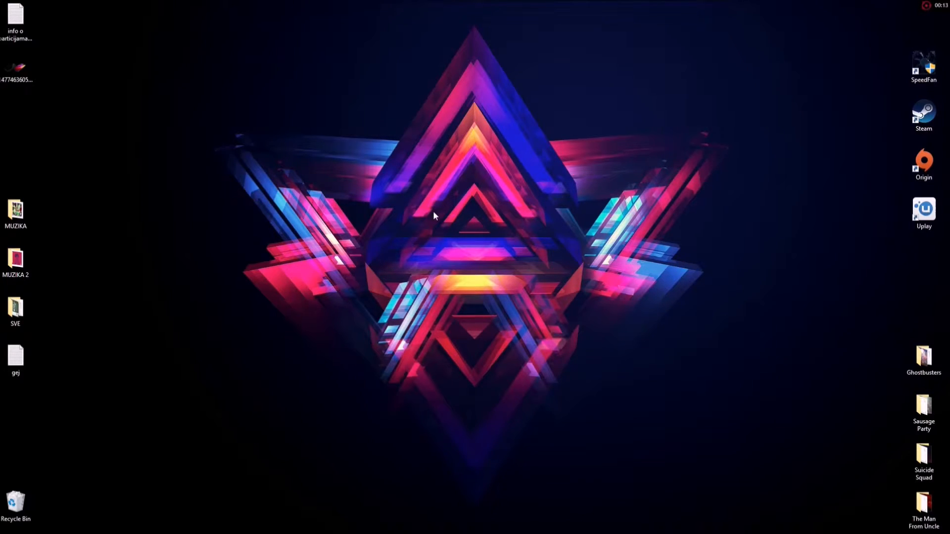
pyautogui.moveTo(610, 122)
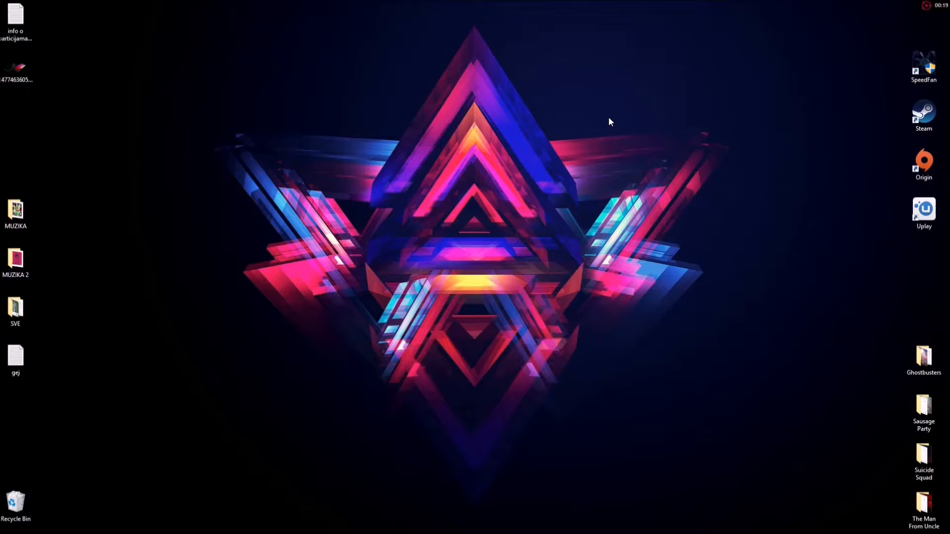
pyautogui.moveTo(592, 98)
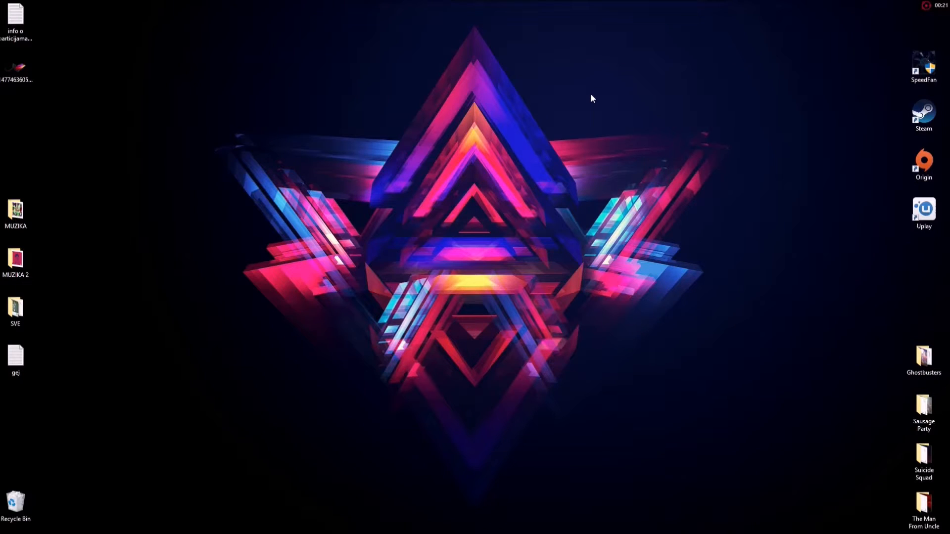
pyautogui.moveTo(587, 98)
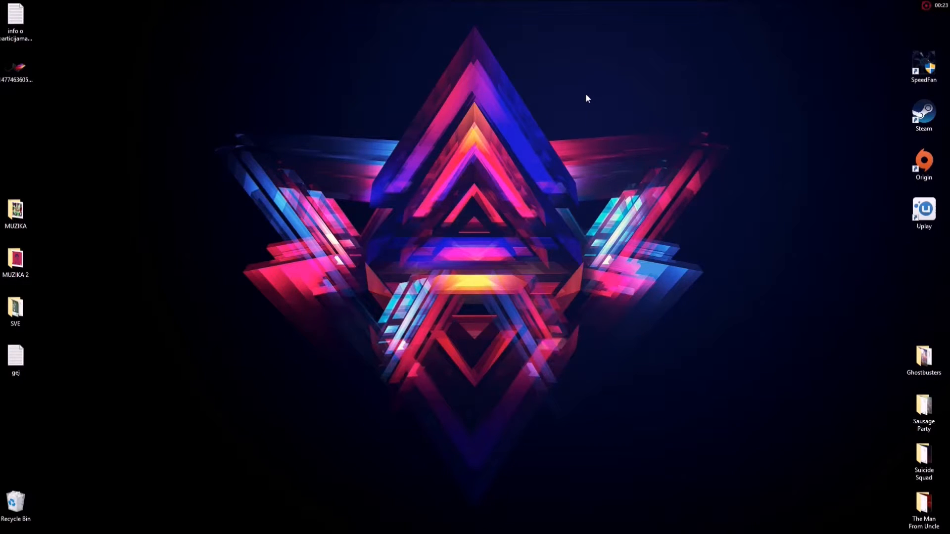
pyautogui.moveTo(581, 100)
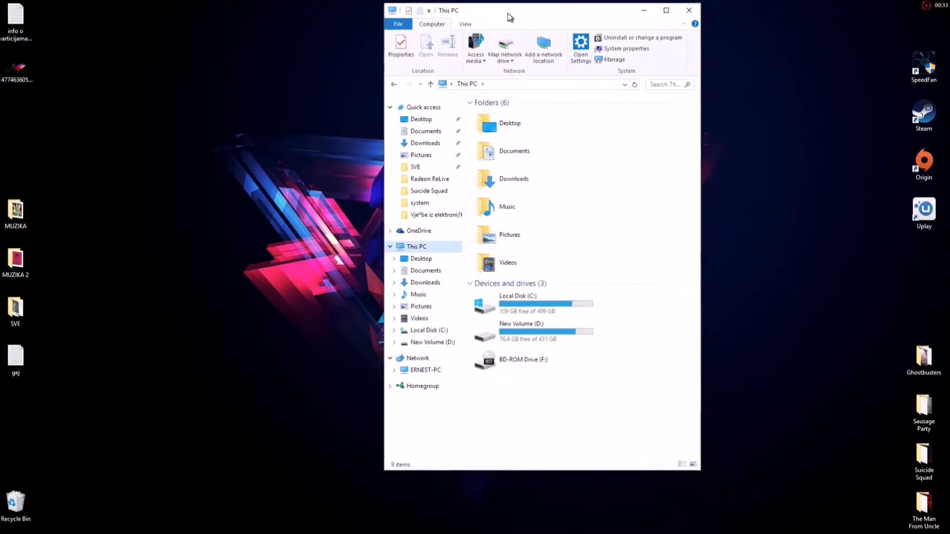
# Maximize Explorer and open D:\SteamLibrary\steamapps\common\Grid\system\hardware_settings_restrictions in Notepad.
pyautogui.click(666, 10)
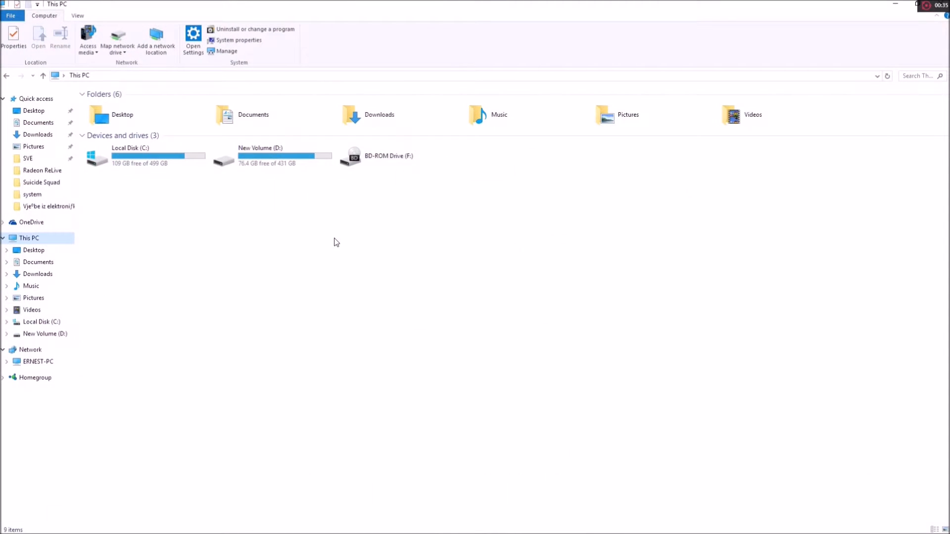
pyautogui.moveTo(285, 156)
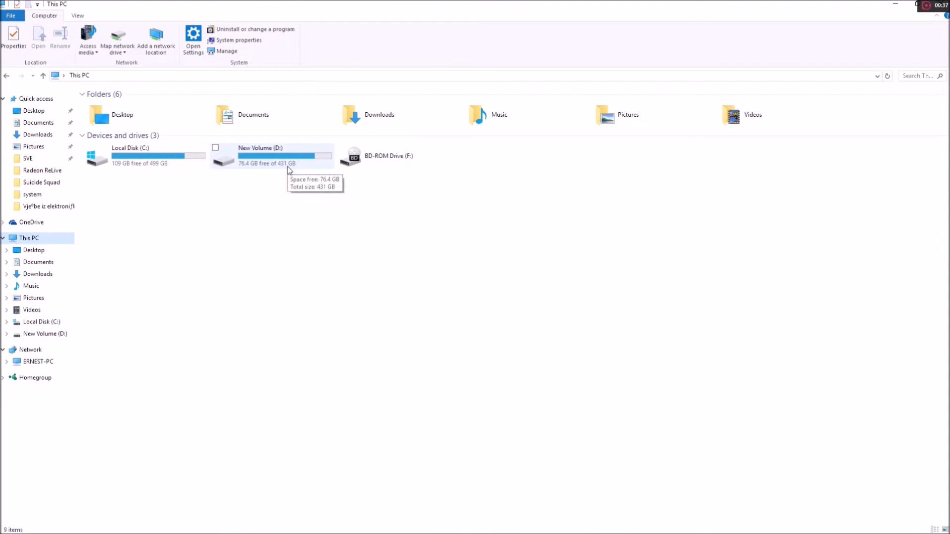
pyautogui.doubleClick(260, 155)
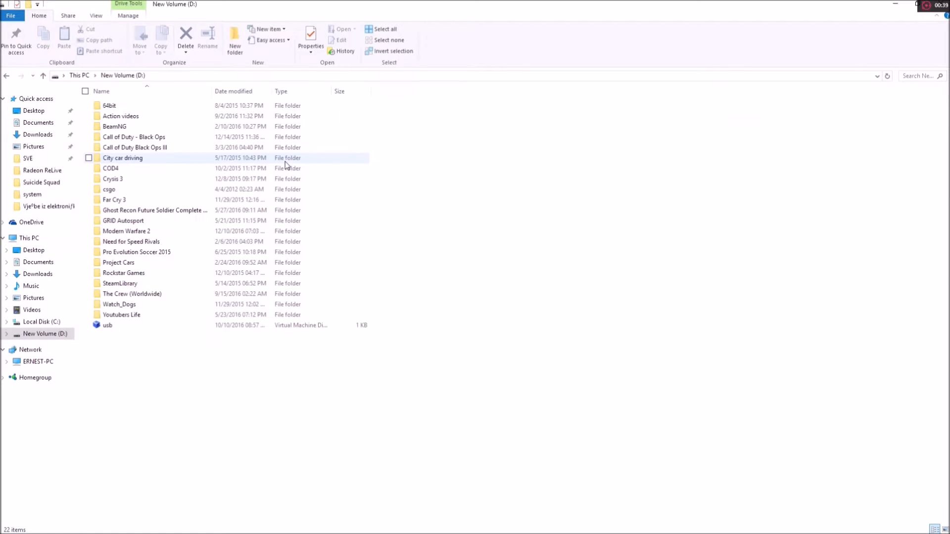
pyautogui.doubleClick(120, 283)
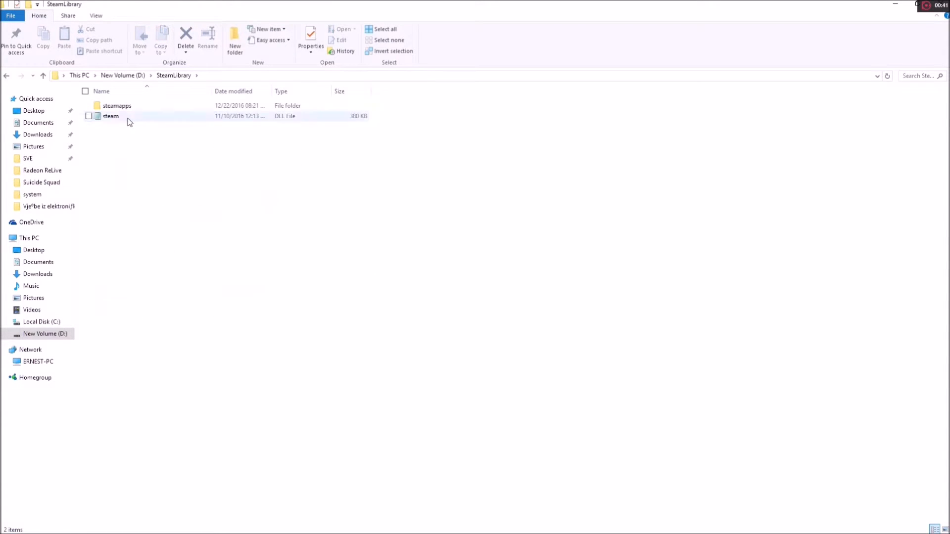
pyautogui.doubleClick(116, 106)
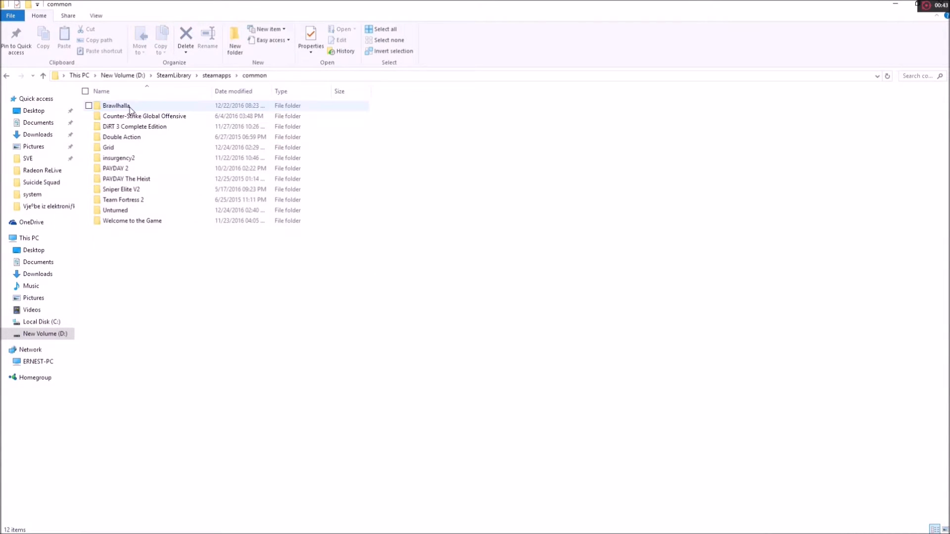
pyautogui.doubleClick(108, 148)
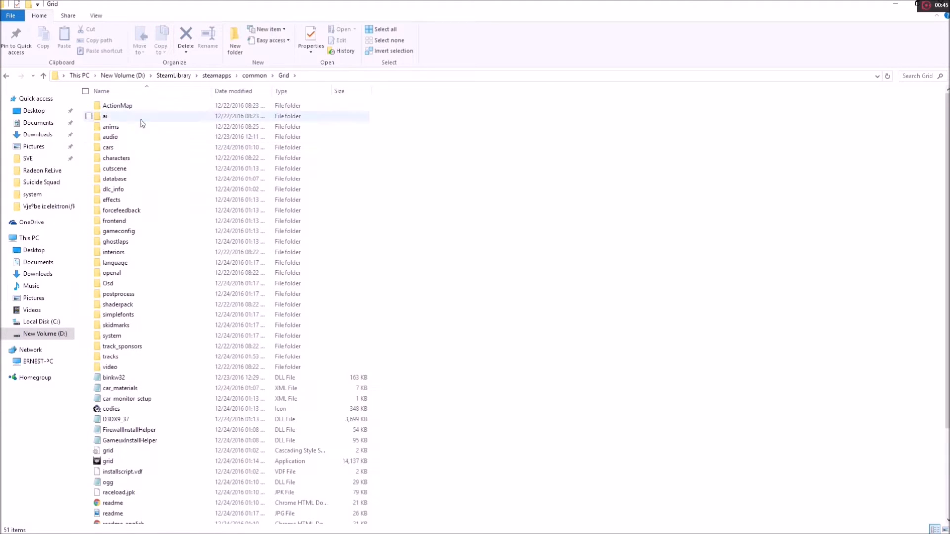
pyautogui.moveTo(112, 336)
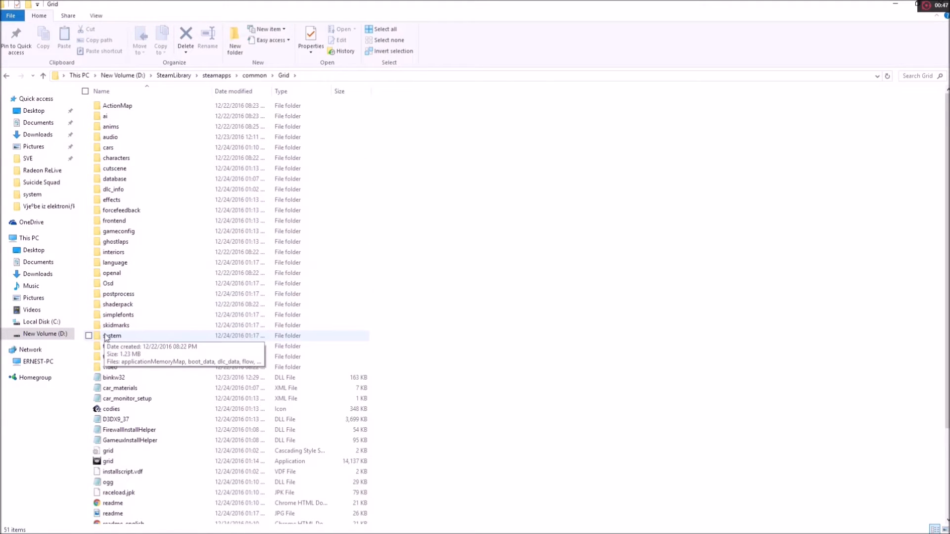
pyautogui.doubleClick(113, 335)
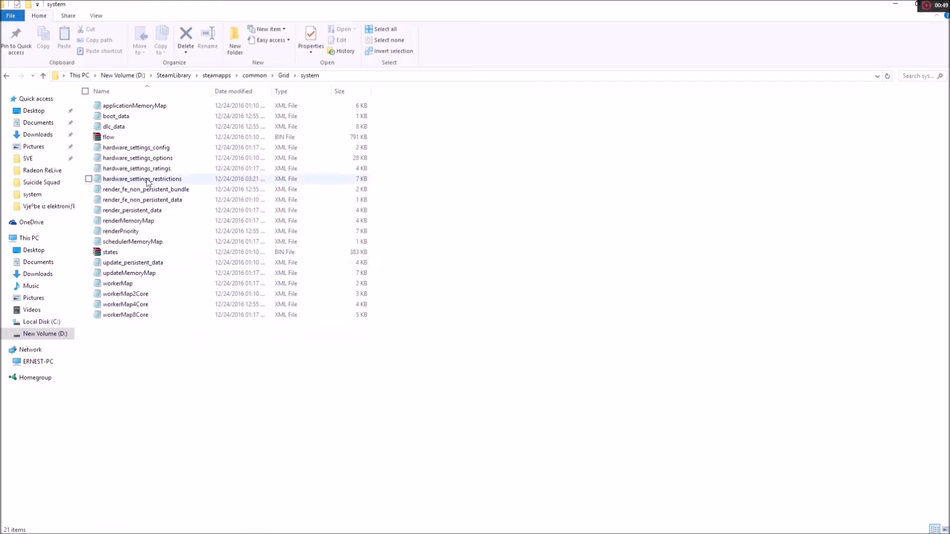
pyautogui.moveTo(145, 178)
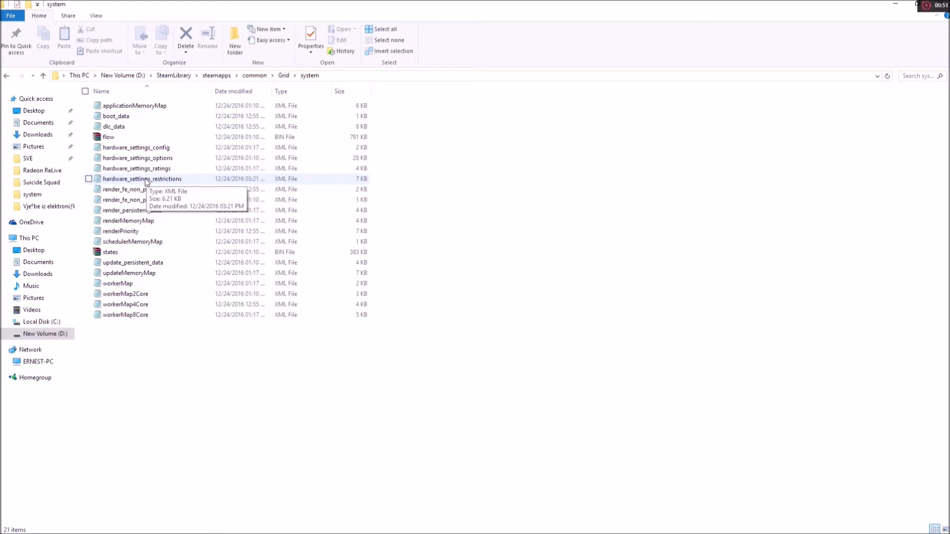
pyautogui.rightClick(142, 179)
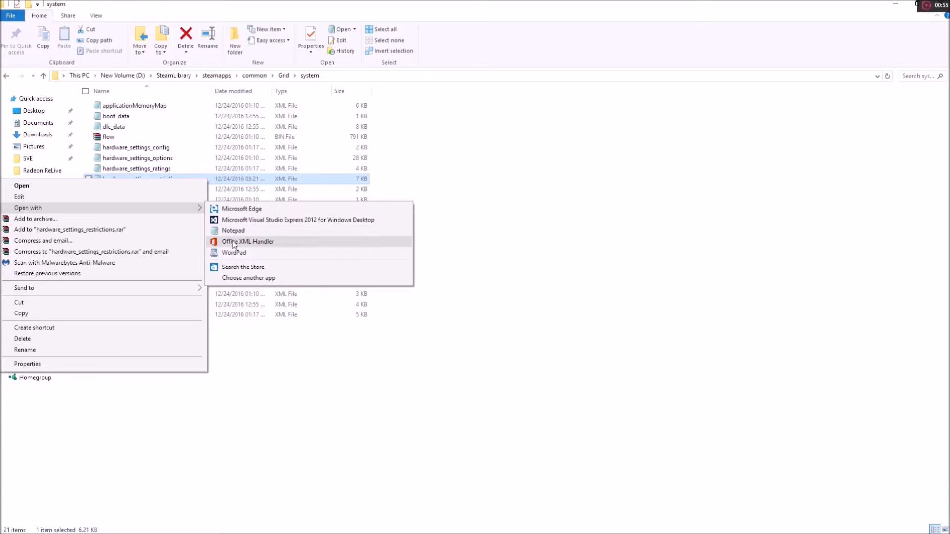
pyautogui.click(233, 230)
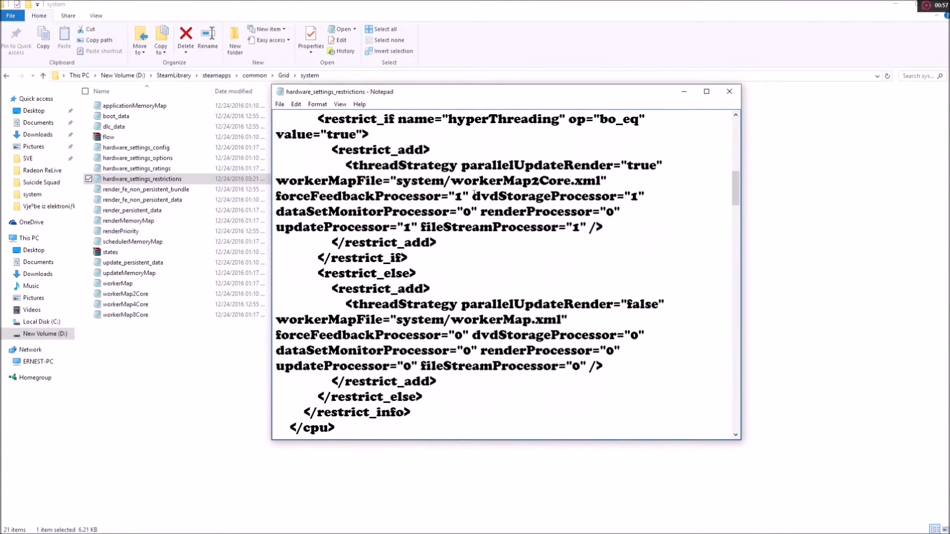
# In the closing <data> block, set the res entry to mem="4096" and maxWidth="7000".
pyautogui.scroll(-3)
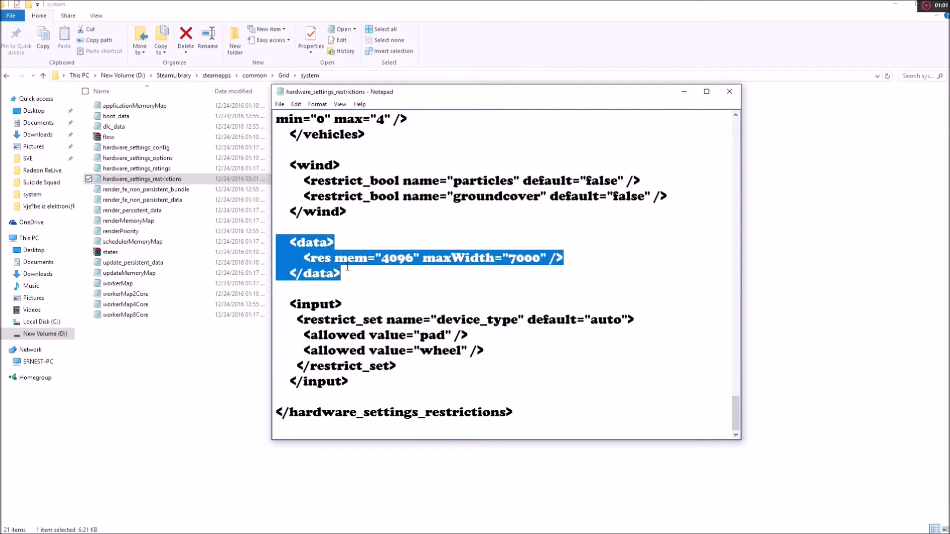
pyautogui.click(341, 273)
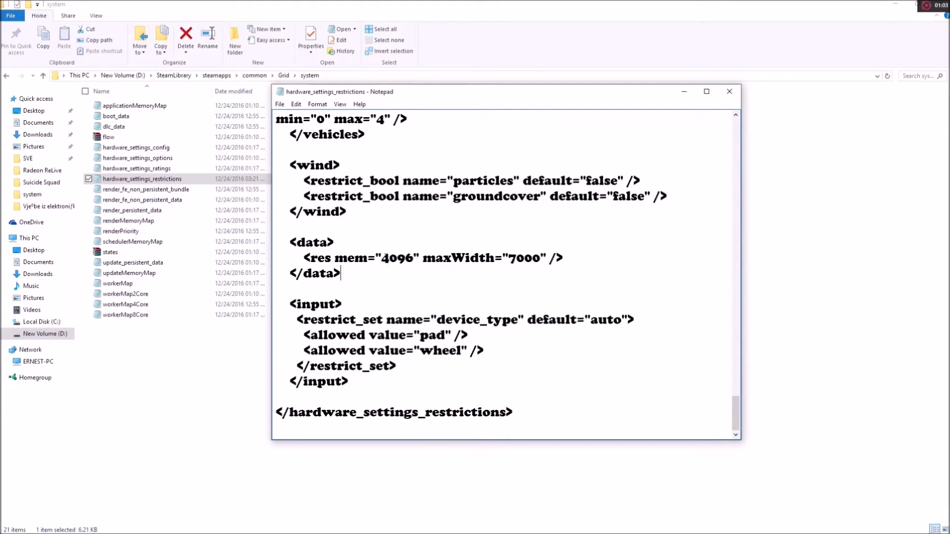
pyautogui.doubleClick(478, 257)
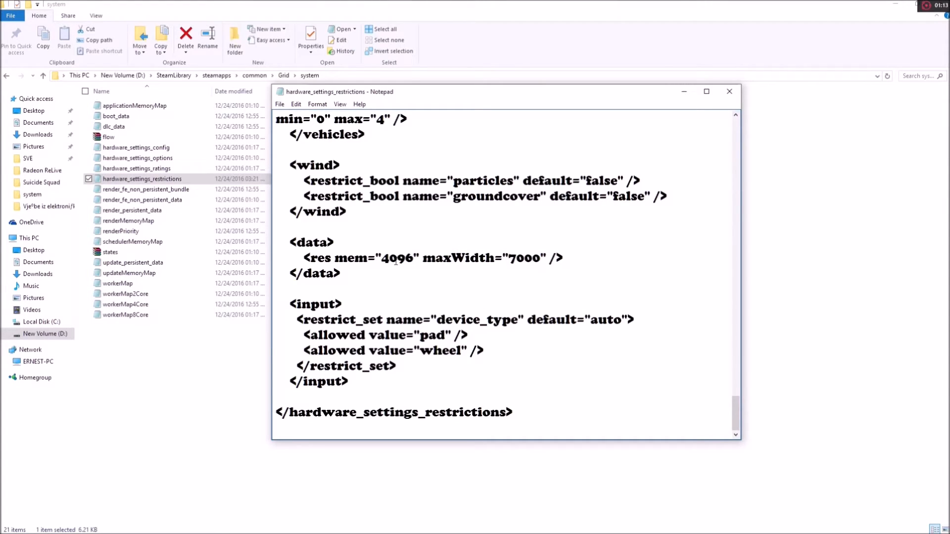
pyautogui.doubleClick(395, 257)
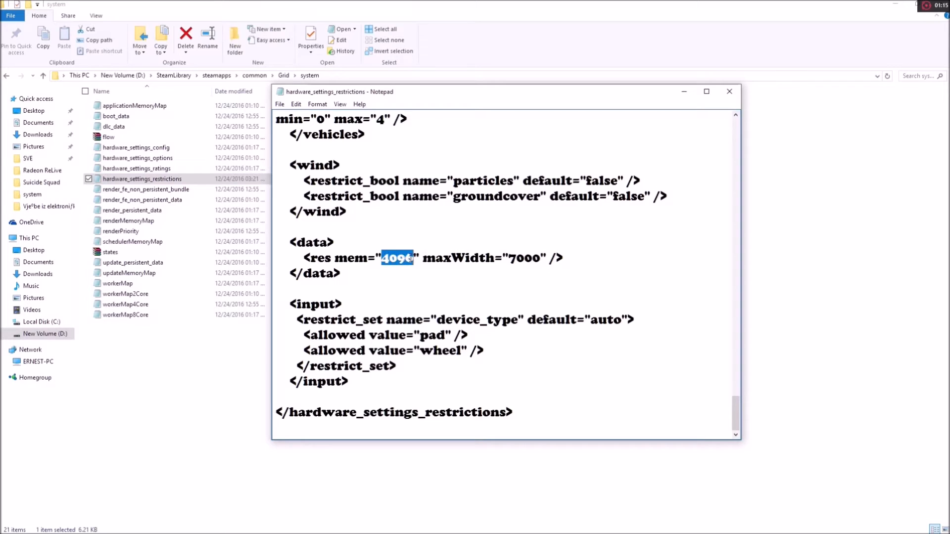
pyautogui.click(502, 270)
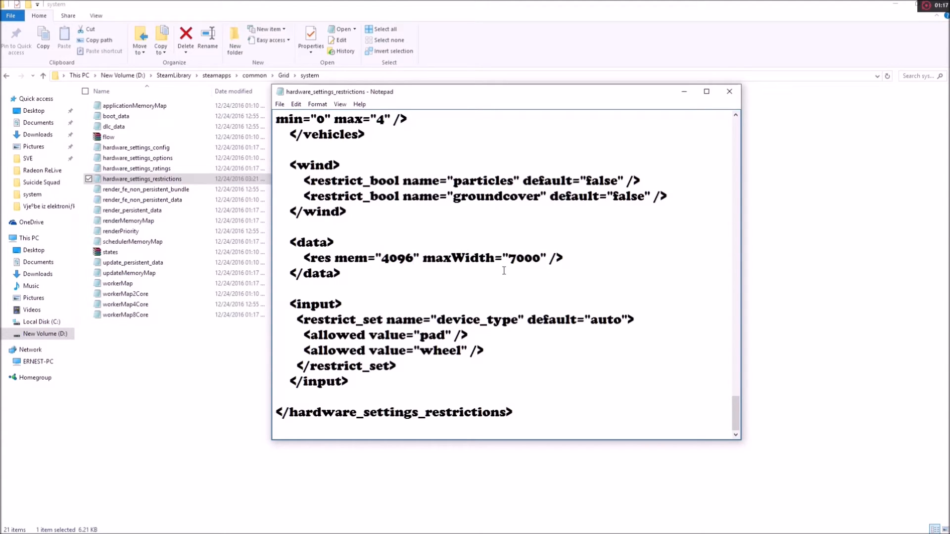
pyautogui.click(541, 258)
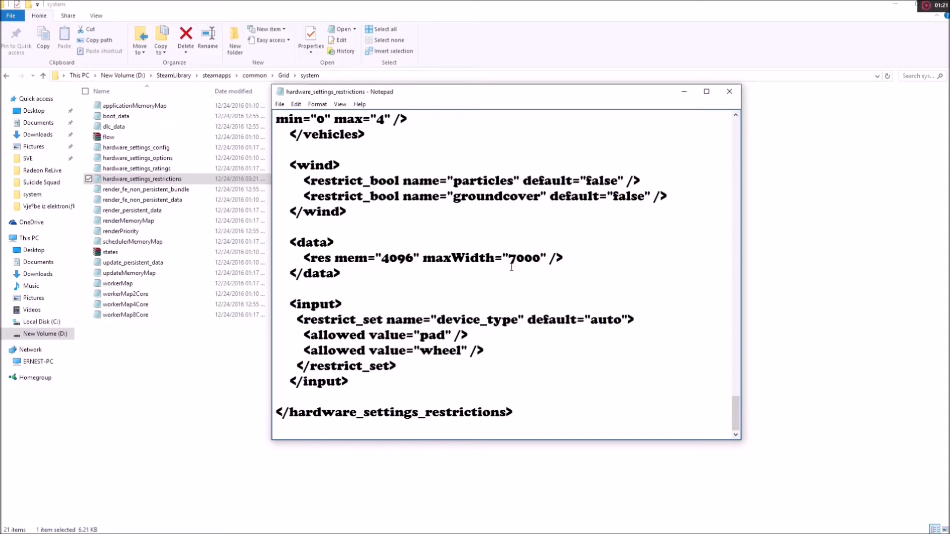
# Save the edited hardware_settings_restrictions file from the File menu and close Notepad.
pyautogui.click(279, 104)
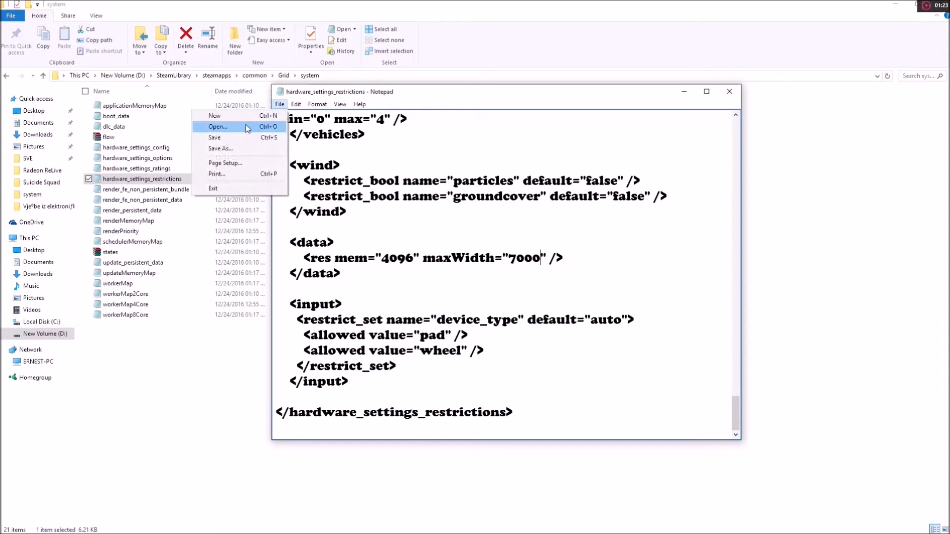
pyautogui.click(214, 138)
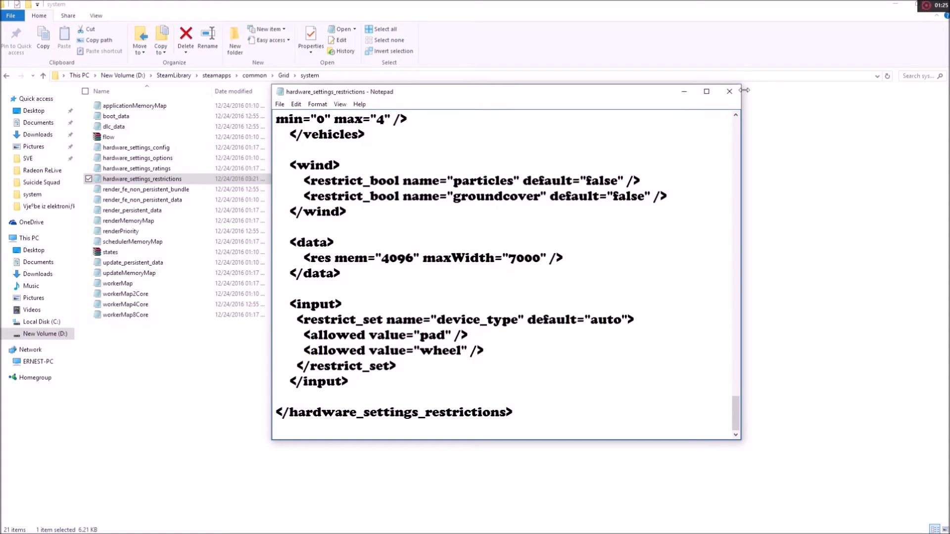
pyautogui.click(729, 92)
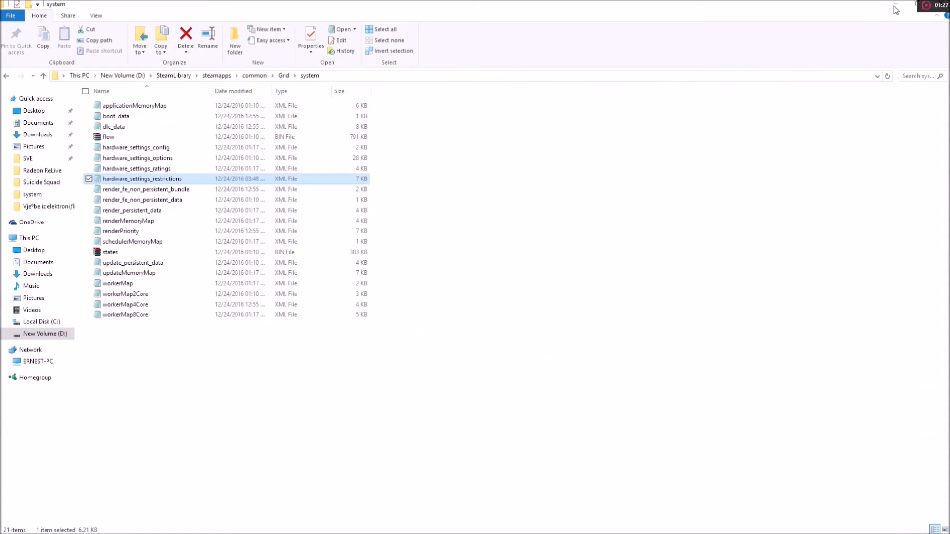